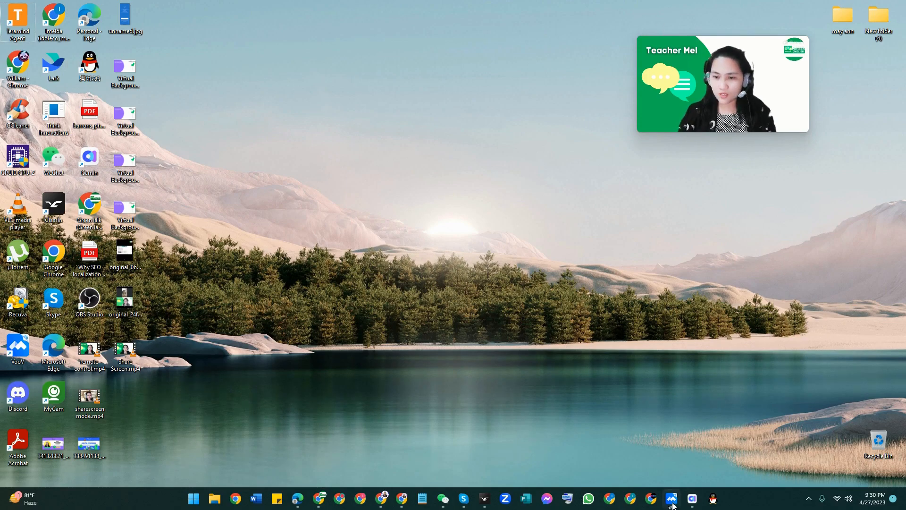
Bring up VooV Meeting's home panel showing today's scheduled classes.
left_click(671, 497)
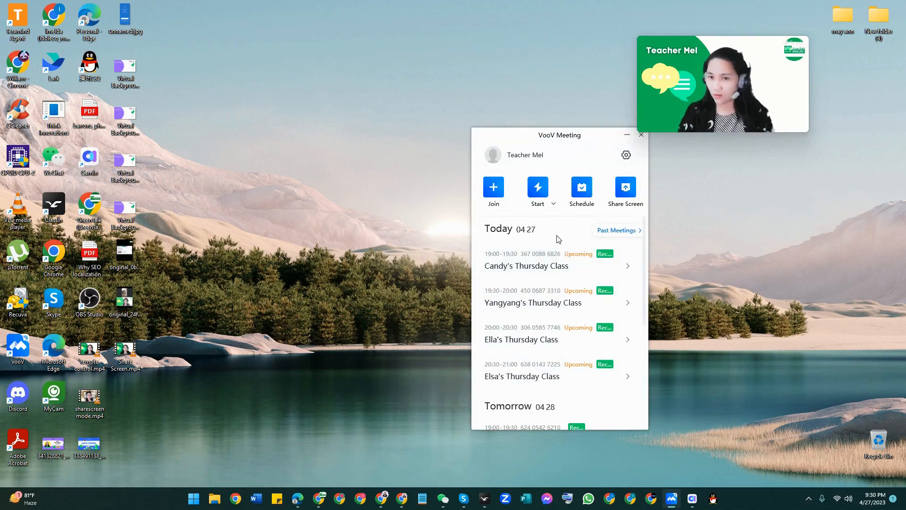
left_click(553, 204)
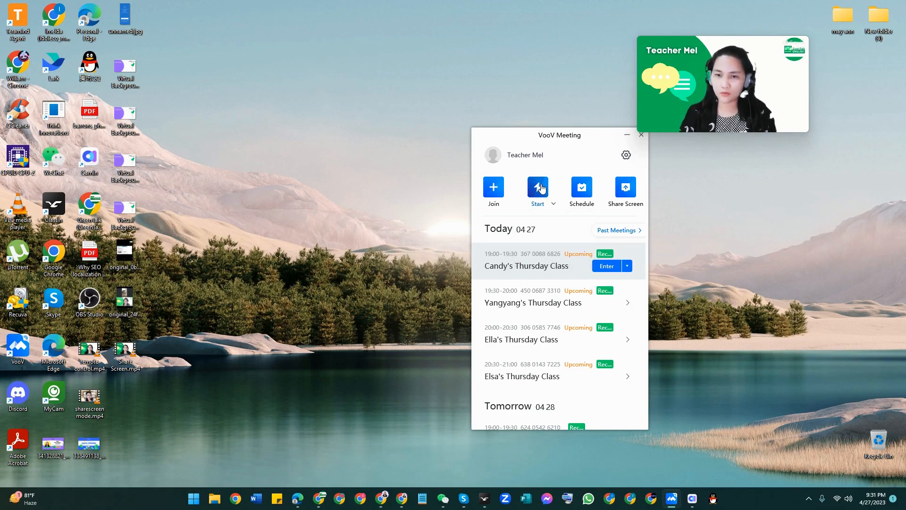
Start a quick VooV meeting and maximize the meeting window to full screen.
left_click(537, 186)
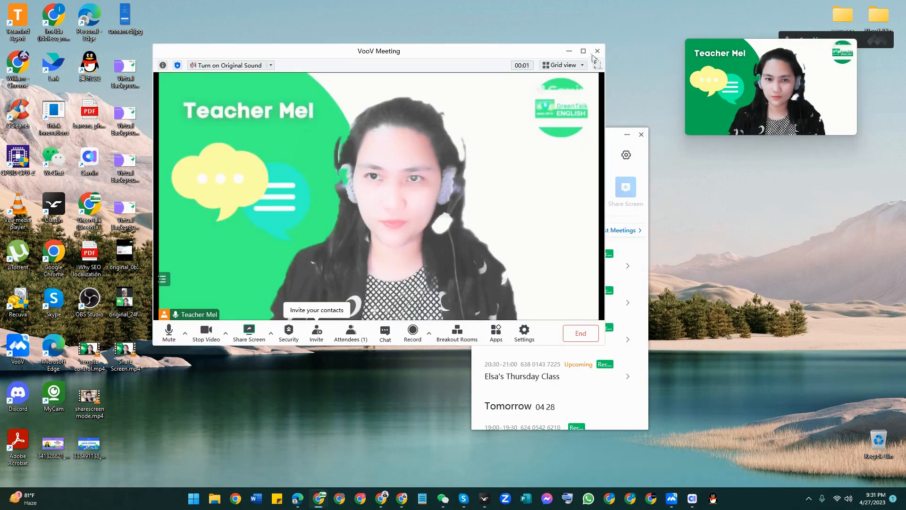
left_click(583, 51)
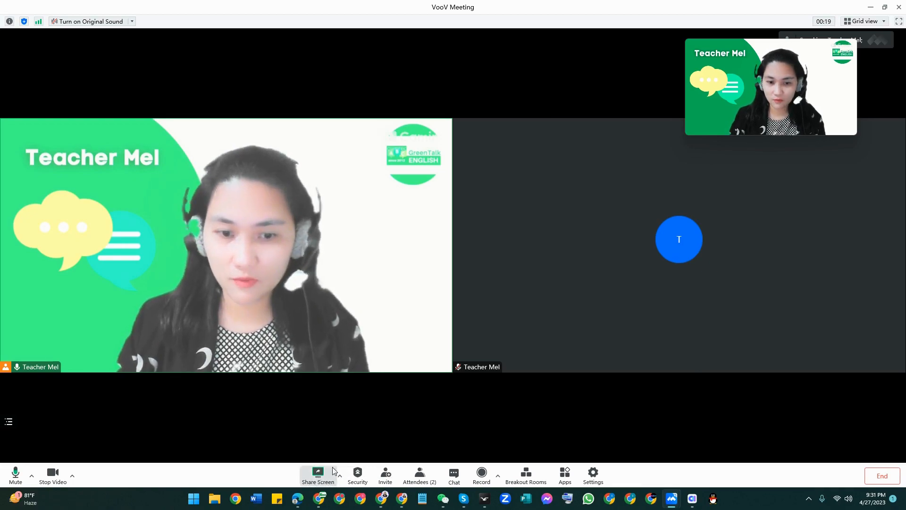
mouse_move(697, 364)
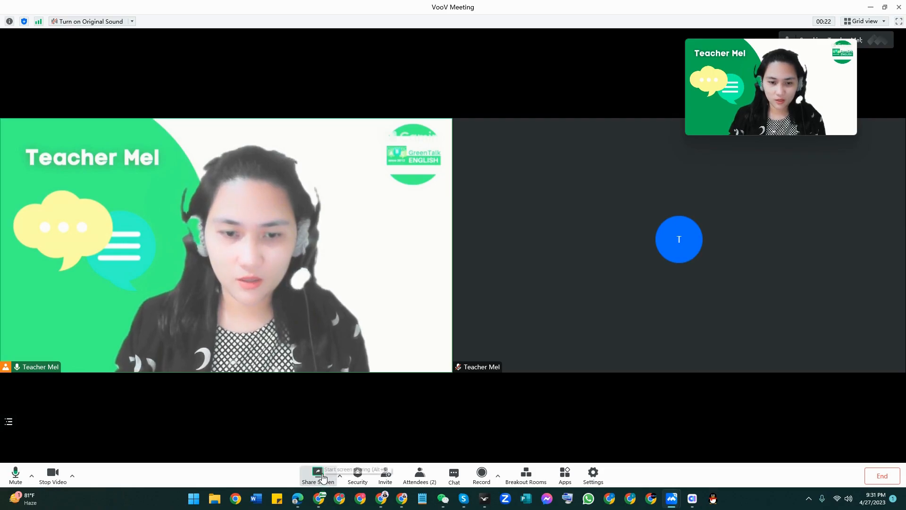
Open the share-content picker and filter it to ClassIn's windows.
left_click(317, 474)
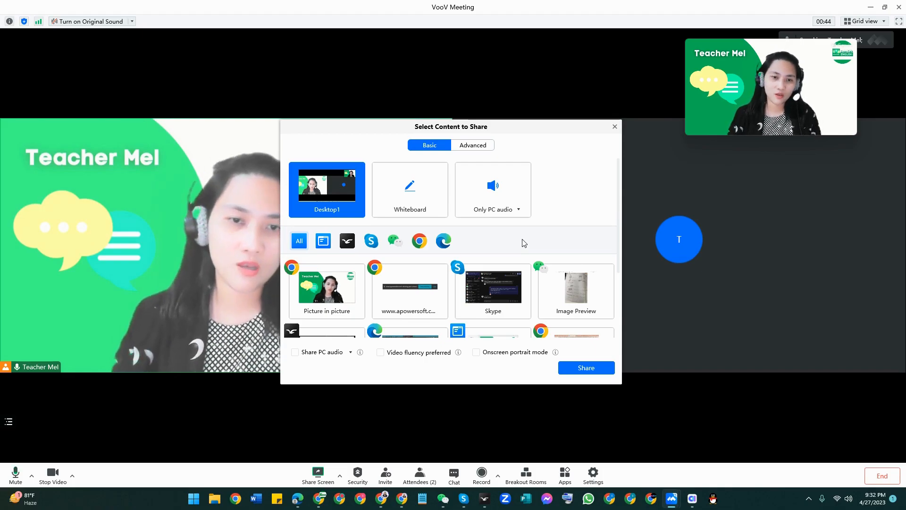
mouse_move(542, 245)
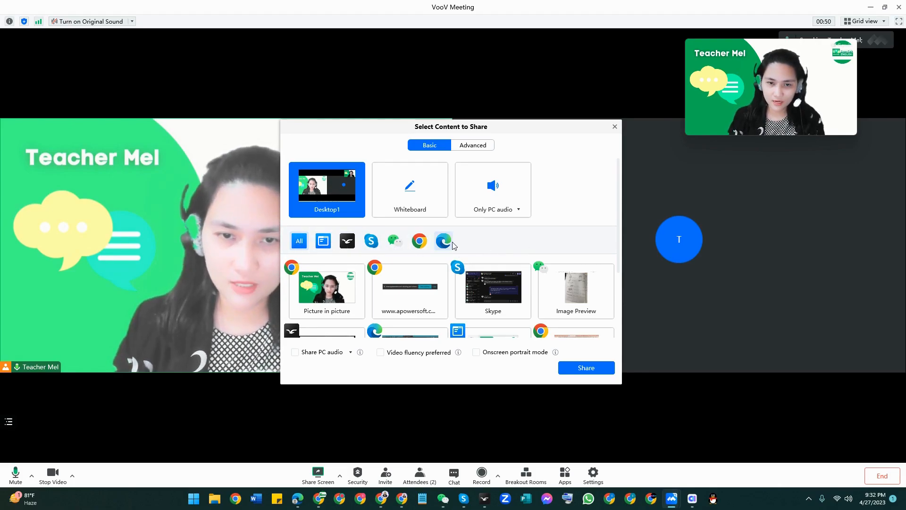
mouse_move(347, 241)
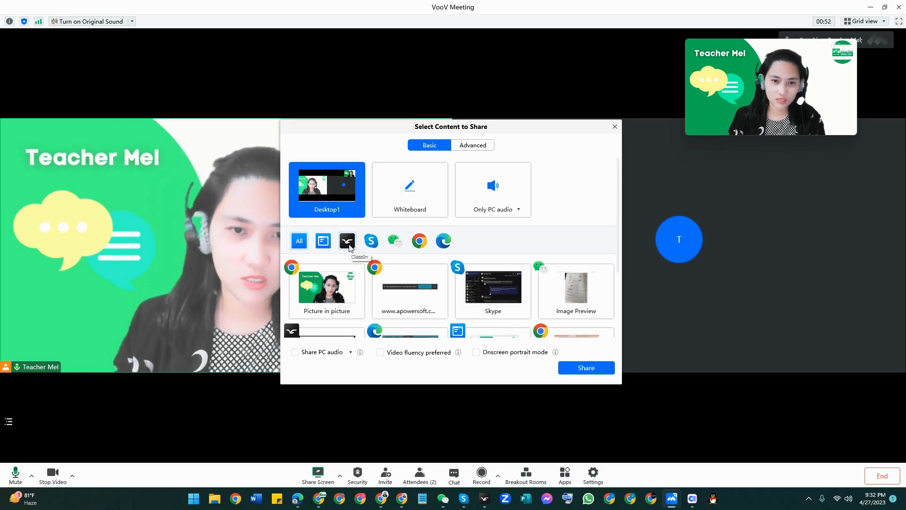
left_click(347, 241)
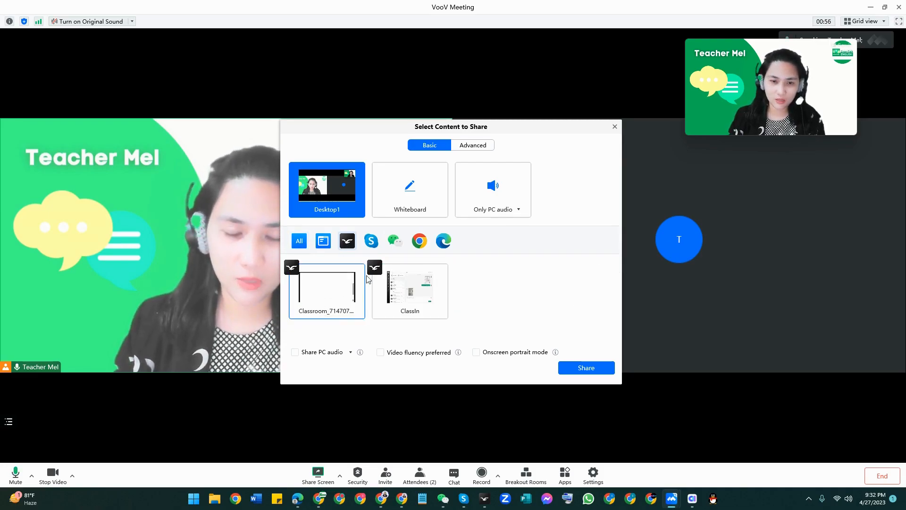
mouse_move(339, 297)
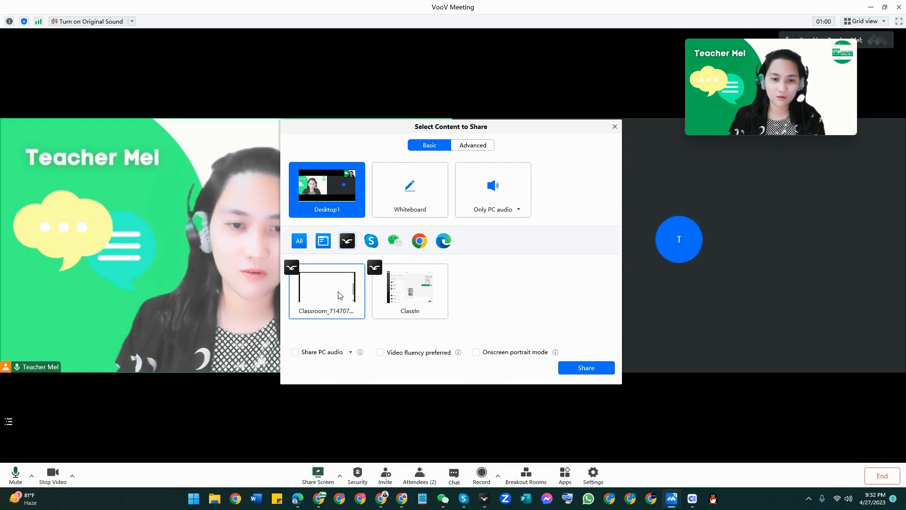
Select the ClassIn Classroom window with Share PC audio and Video fluency preferred enabled.
left_click(326, 289)
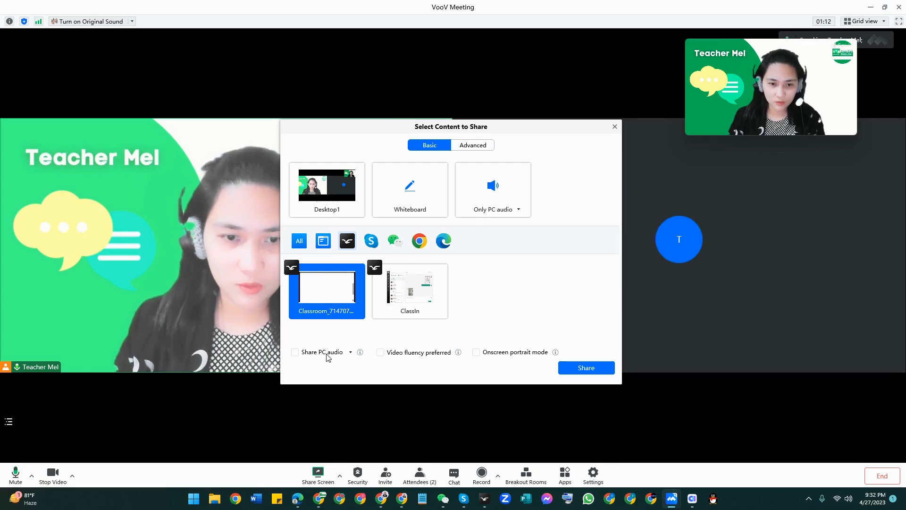
left_click(294, 351)
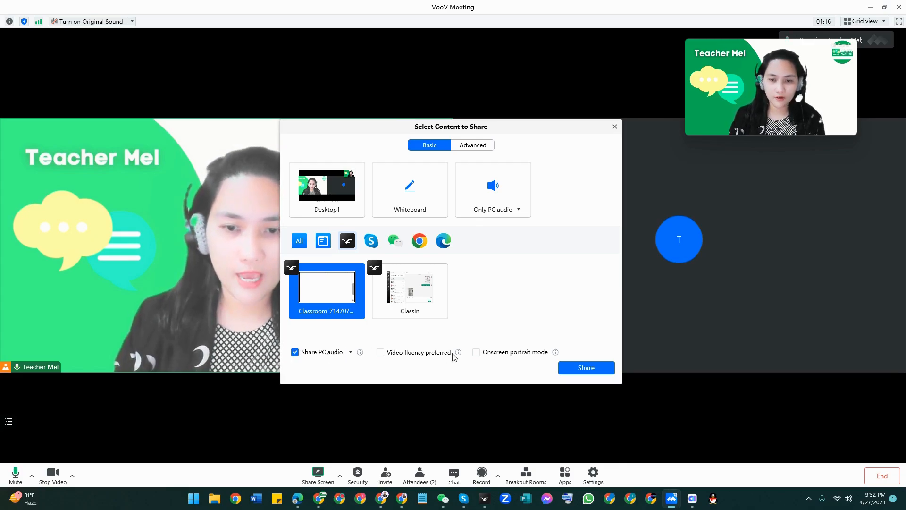
mouse_move(458, 352)
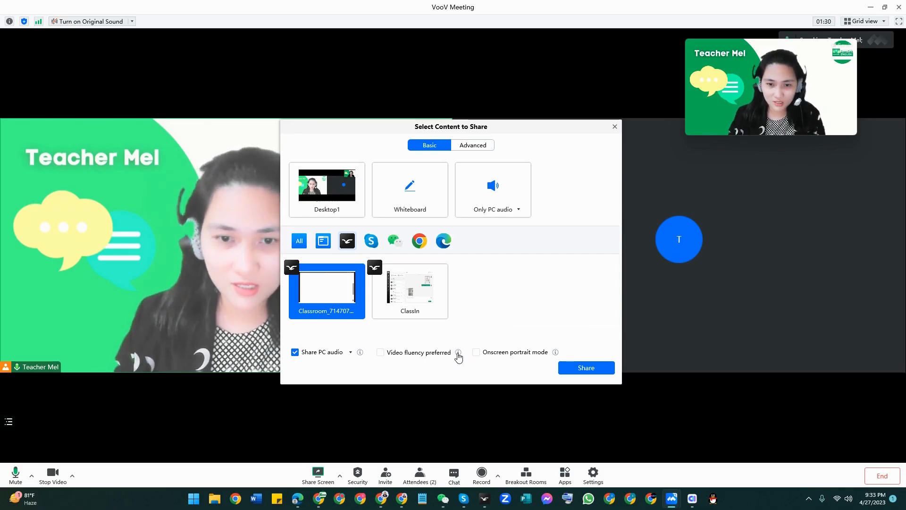
mouse_move(457, 352)
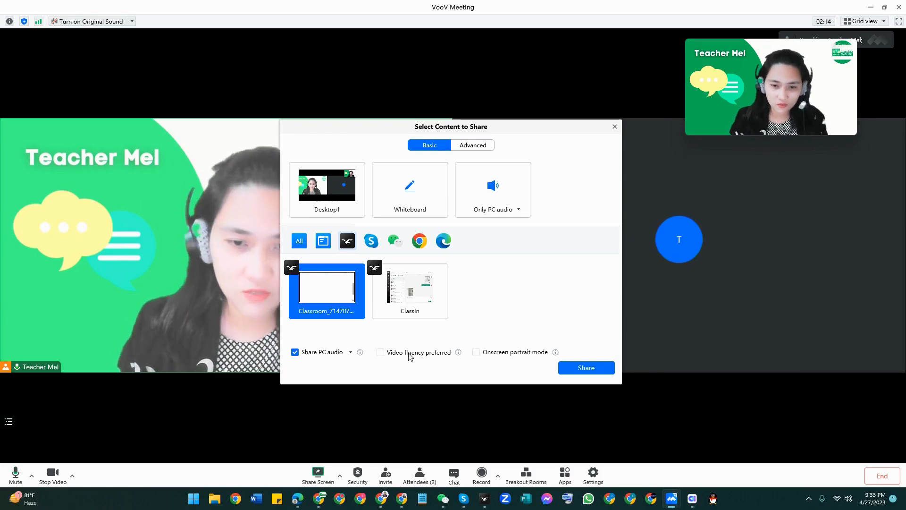
left_click(381, 352)
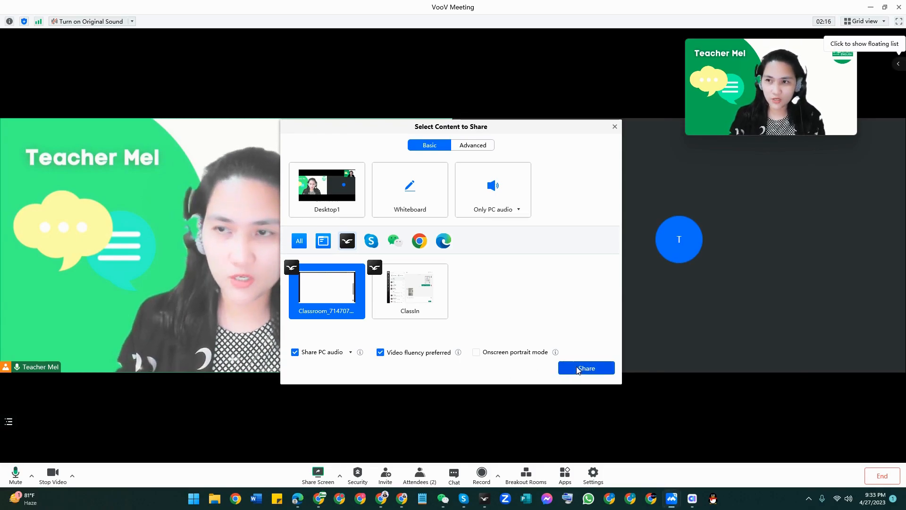
Share the selected ClassIn Classroom window.
left_click(585, 368)
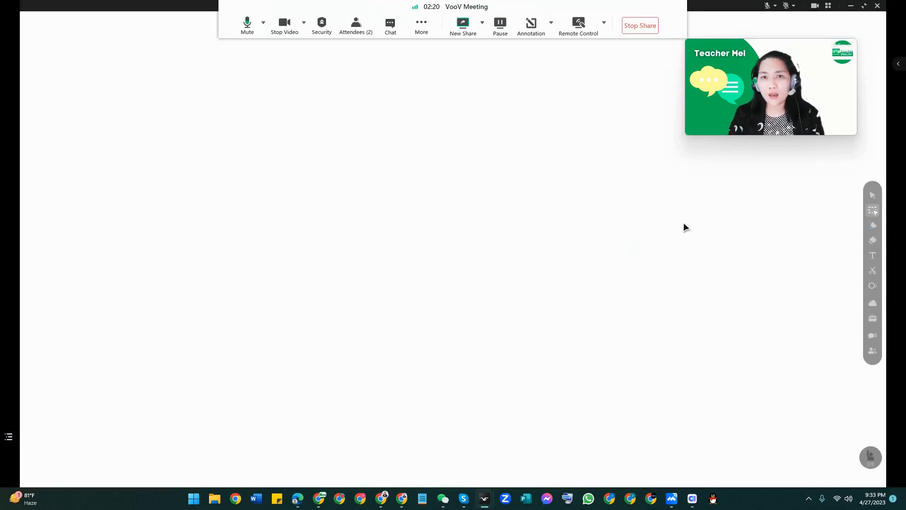
mouse_move(445, 293)
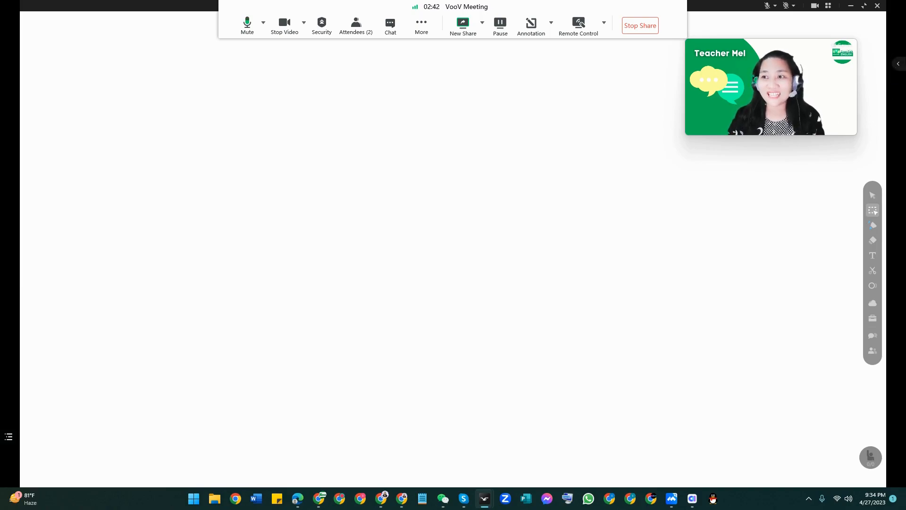
Hide the floating participant video thumbnails, leaving only the teacher's video box.
left_click(871, 224)
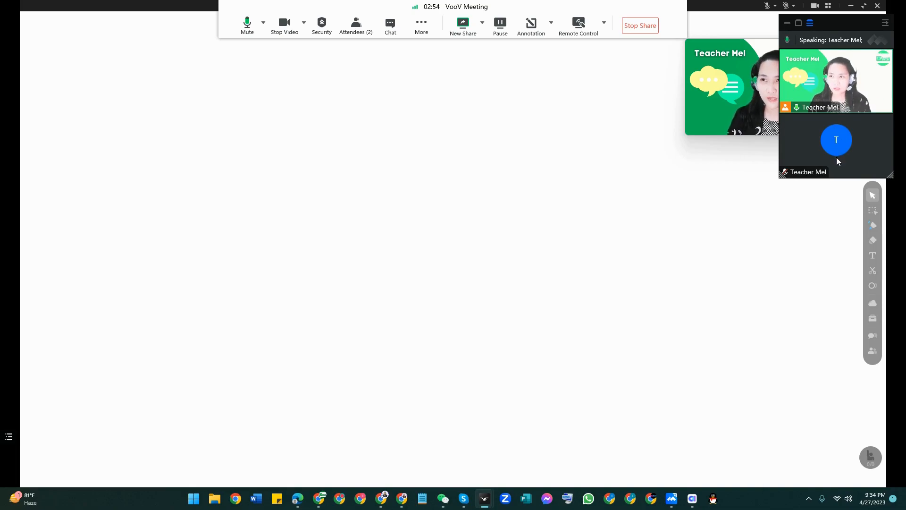
mouse_move(838, 154)
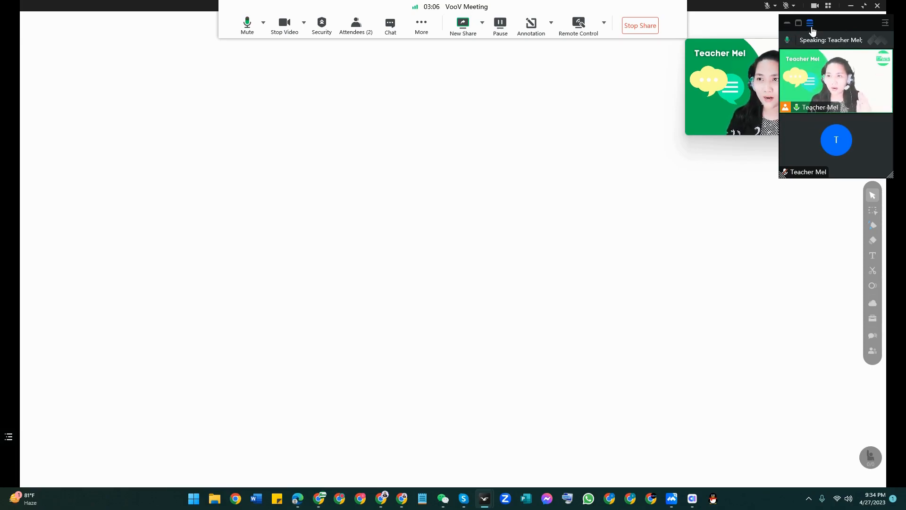
mouse_move(810, 24)
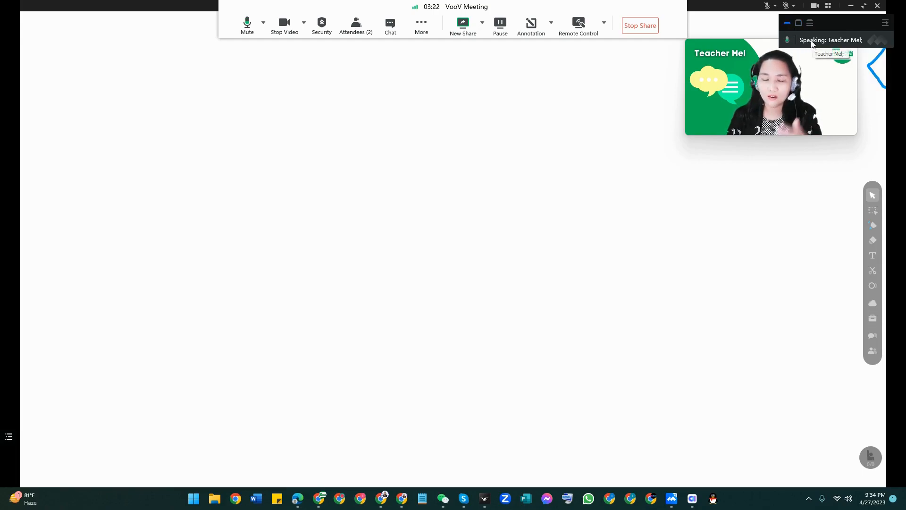
mouse_move(762, 75)
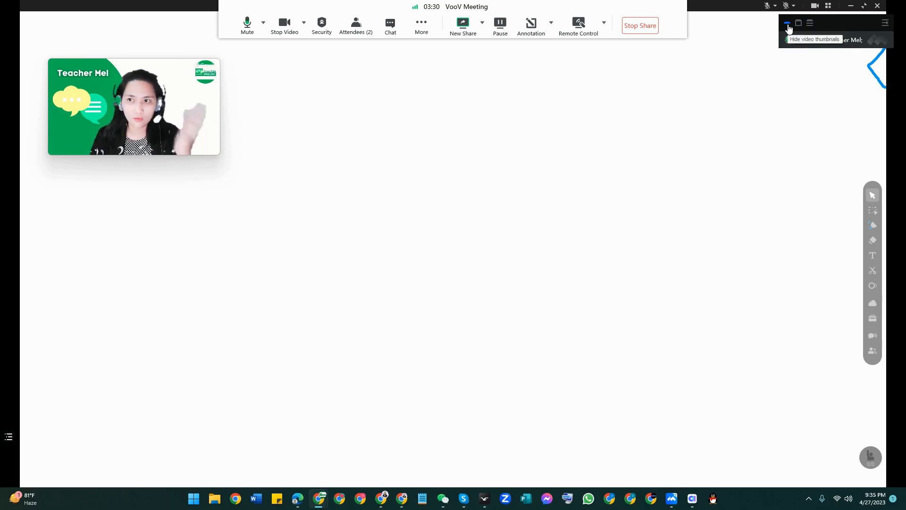
left_click(787, 24)
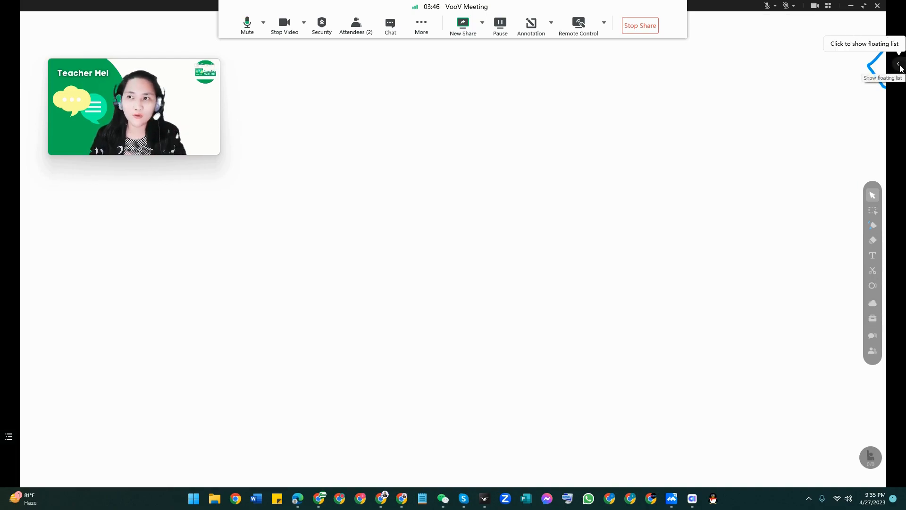
left_click(897, 62)
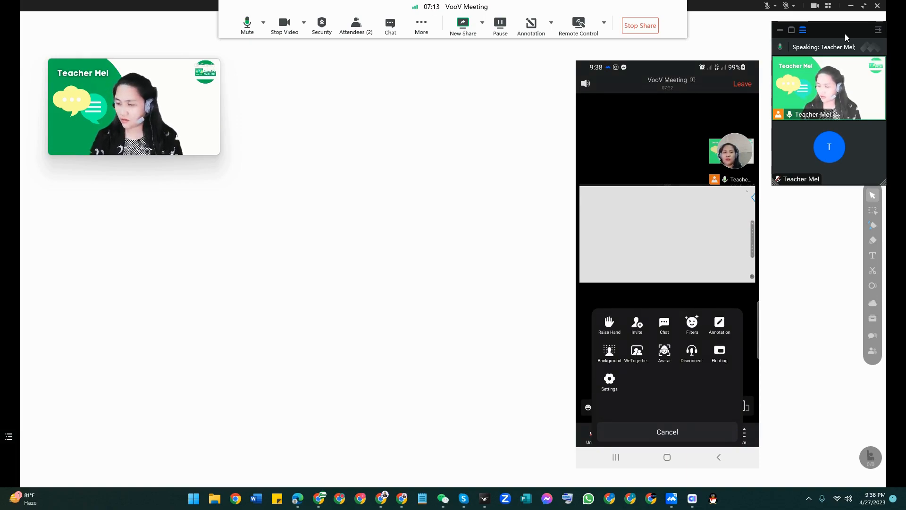
Check the floating and Appear on top permissions, then stop sharing the ClassIn board.
left_click(666, 431)
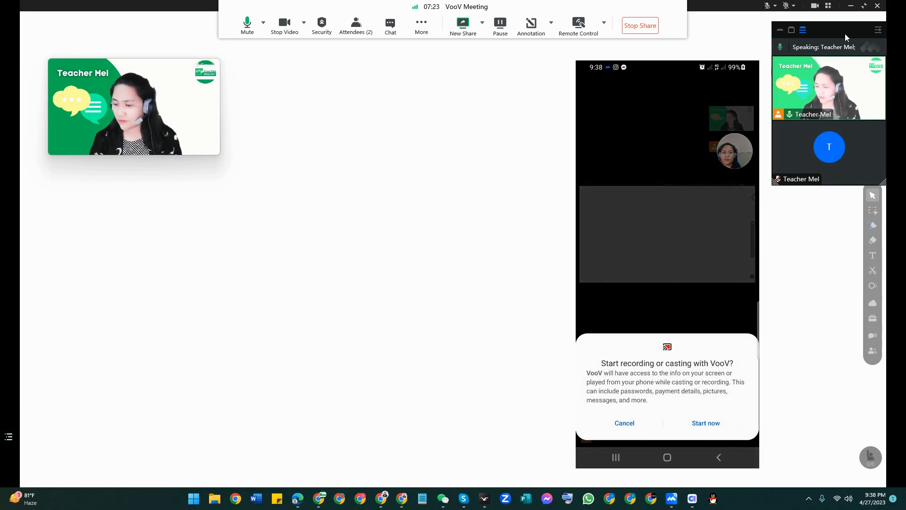
left_click(704, 422)
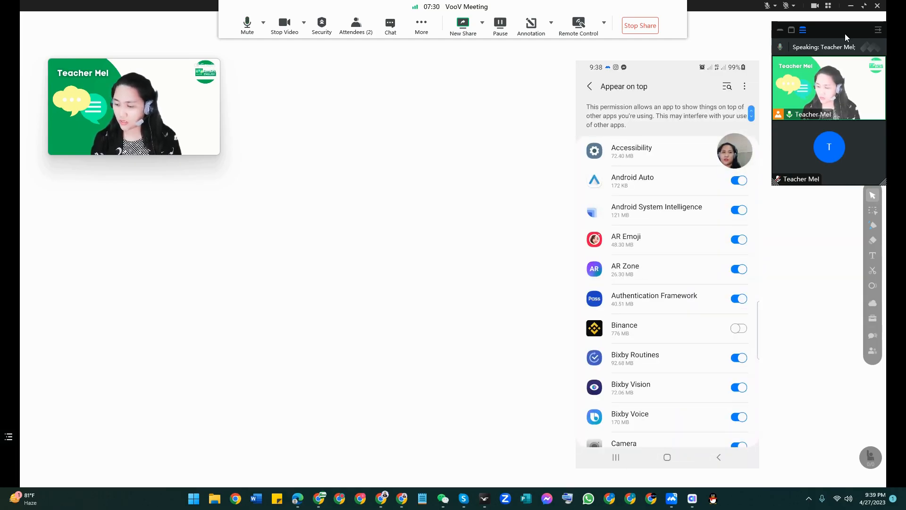
left_click(639, 26)
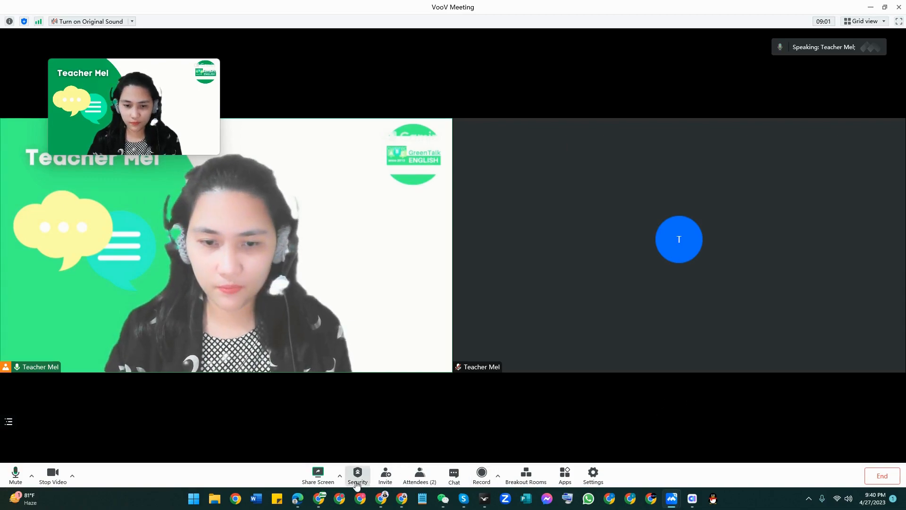
Reshare the Classroom window with Video fluency preferred off and Onscreen portrait mode on.
left_click(340, 471)
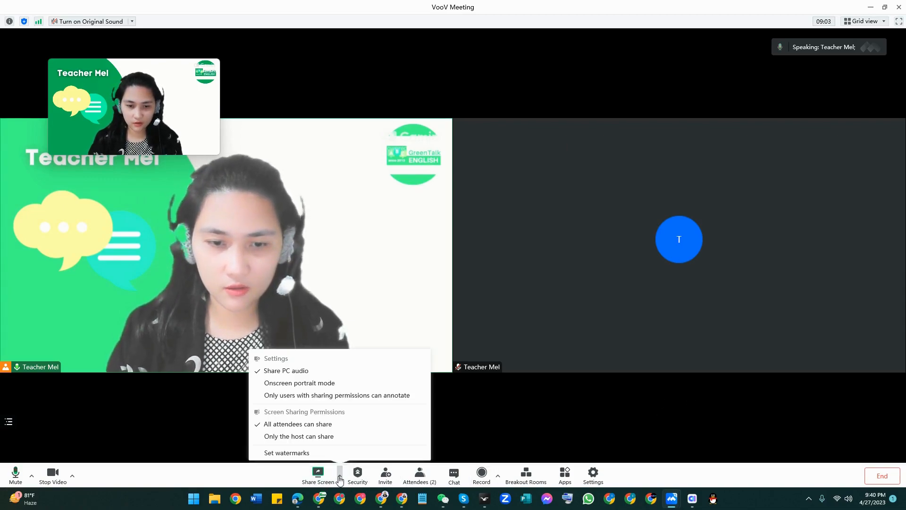
left_click(316, 477)
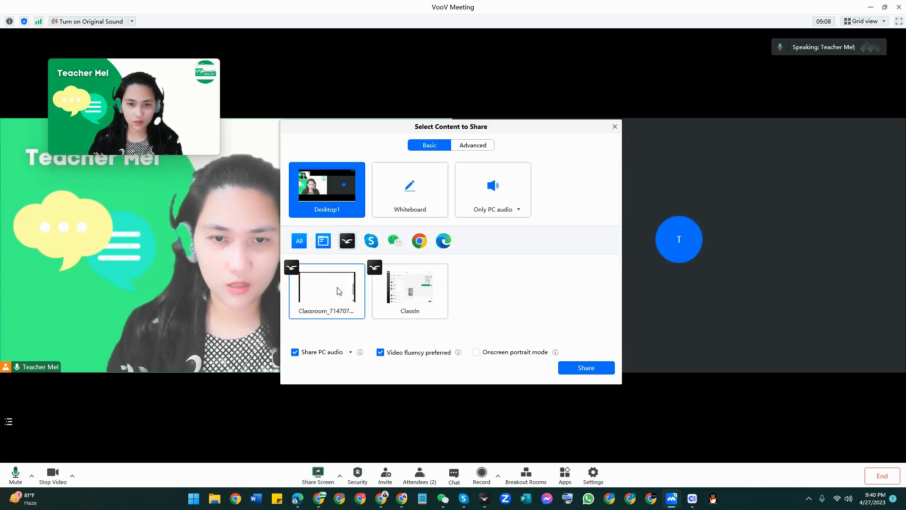
left_click(327, 290)
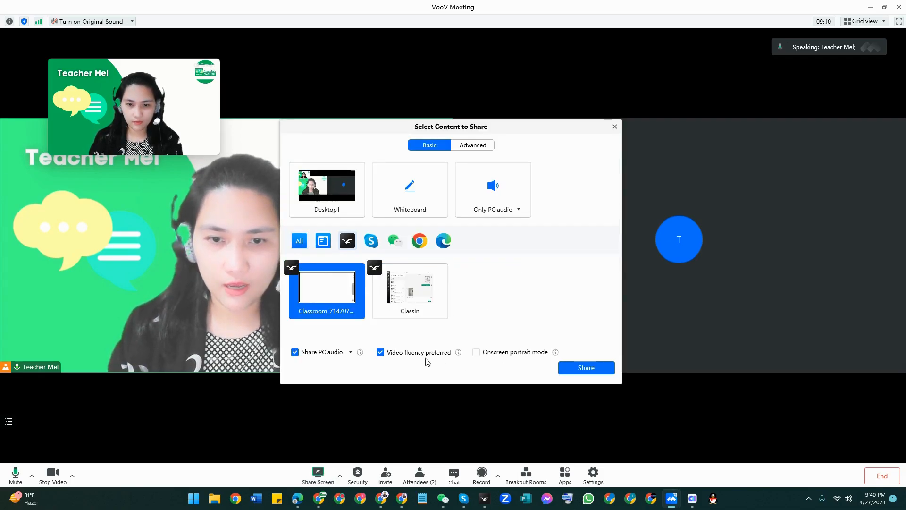
left_click(379, 352)
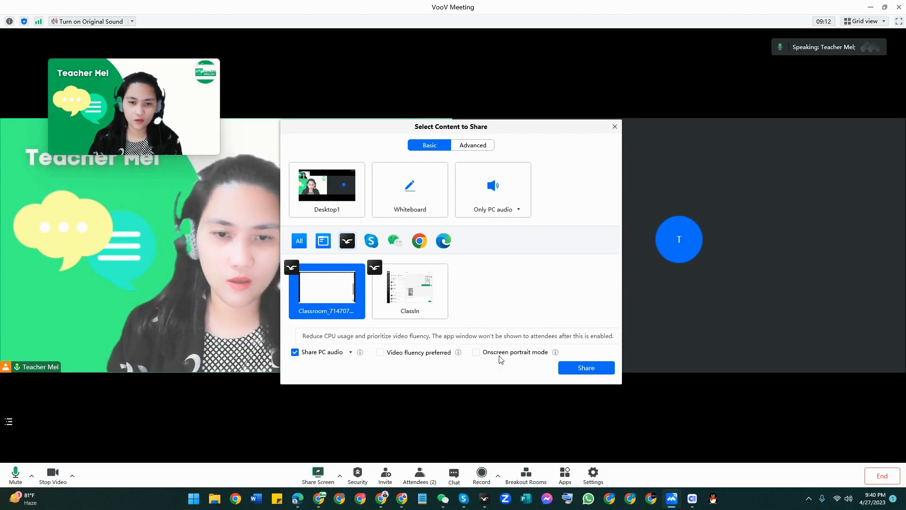
left_click(476, 352)
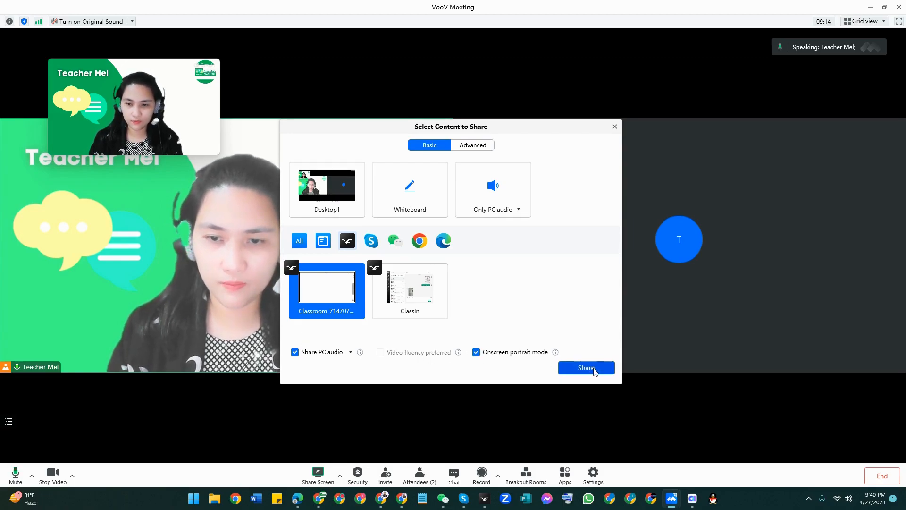
left_click(585, 368)
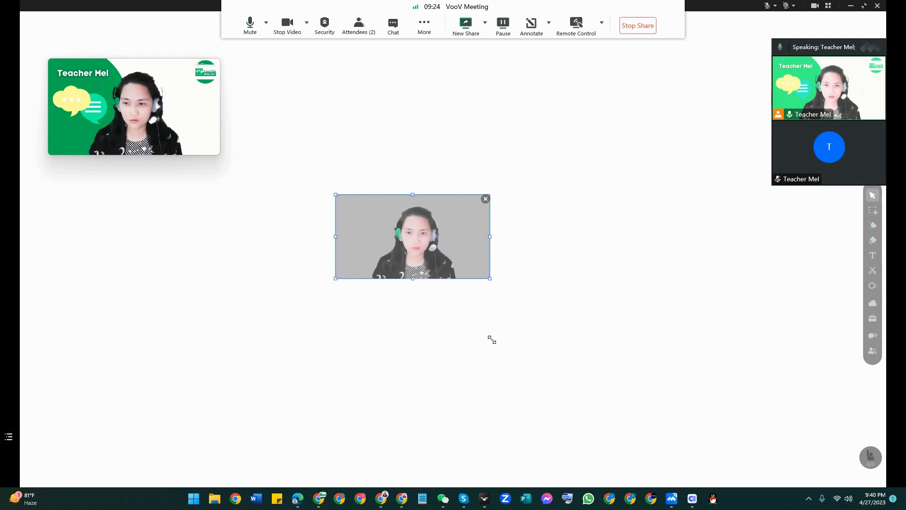
Move and resize the teacher's portrait, hide the participant list, and place it left-middle.
left_click_drag(412, 236, 114, 169)
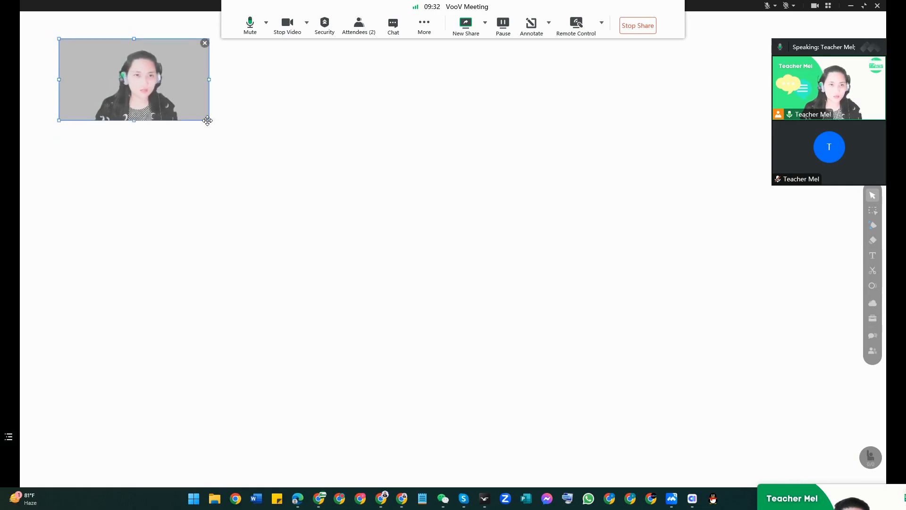
left_click_drag(208, 121, 484, 275)
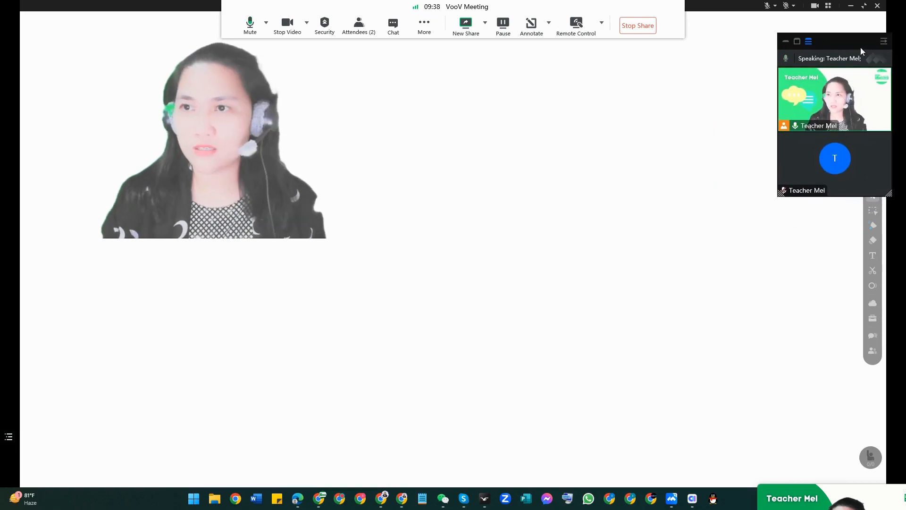
left_click(884, 41)
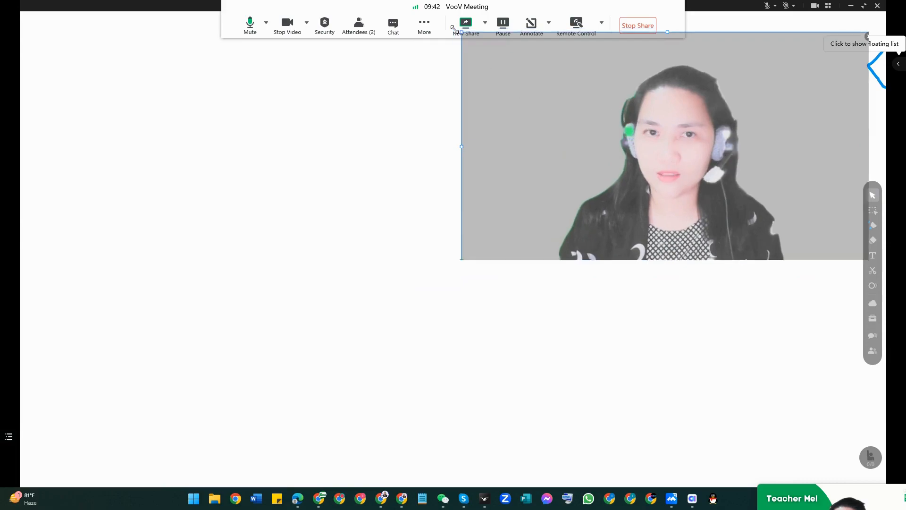
left_click_drag(665, 144, 770, 123)
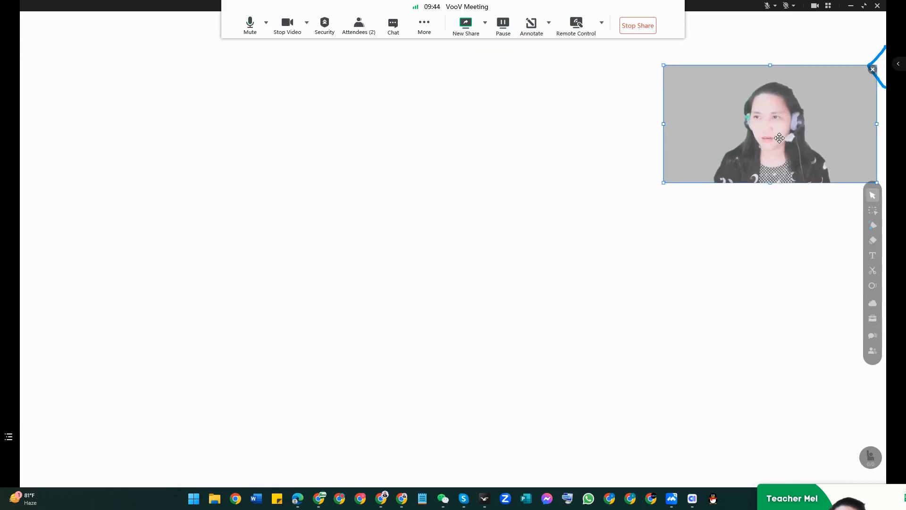
left_click_drag(770, 124, 291, 242)
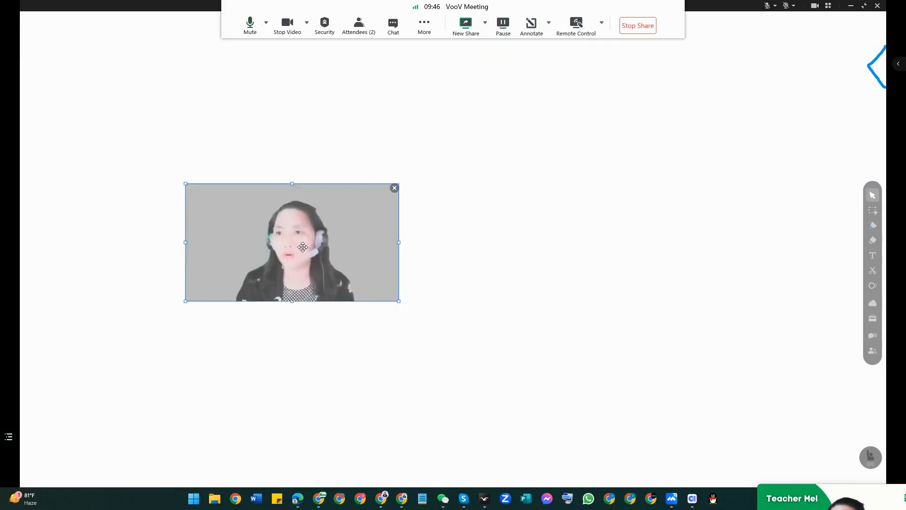